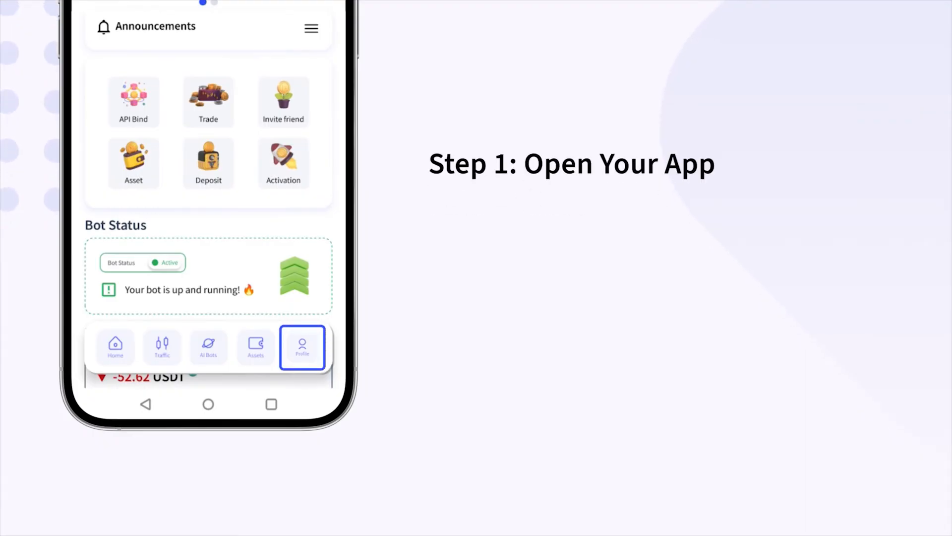
Switch from the home dashboard to the Profile tab.
click(303, 347)
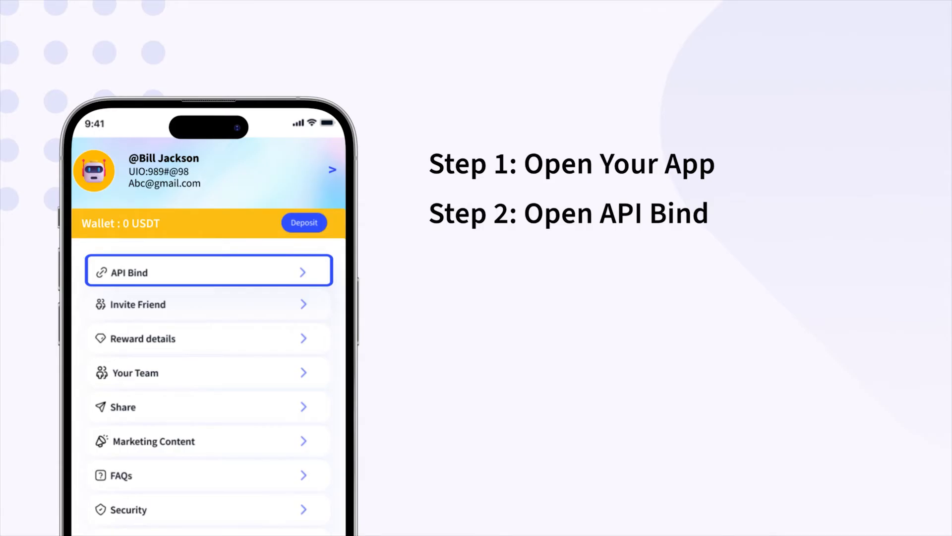
Open the API Bind page for linking a Binance account.
click(208, 271)
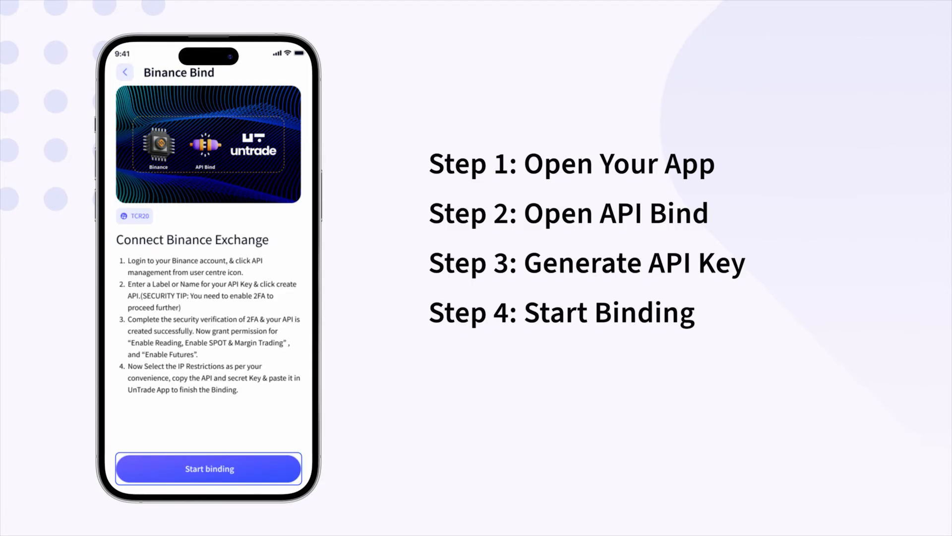
click(209, 468)
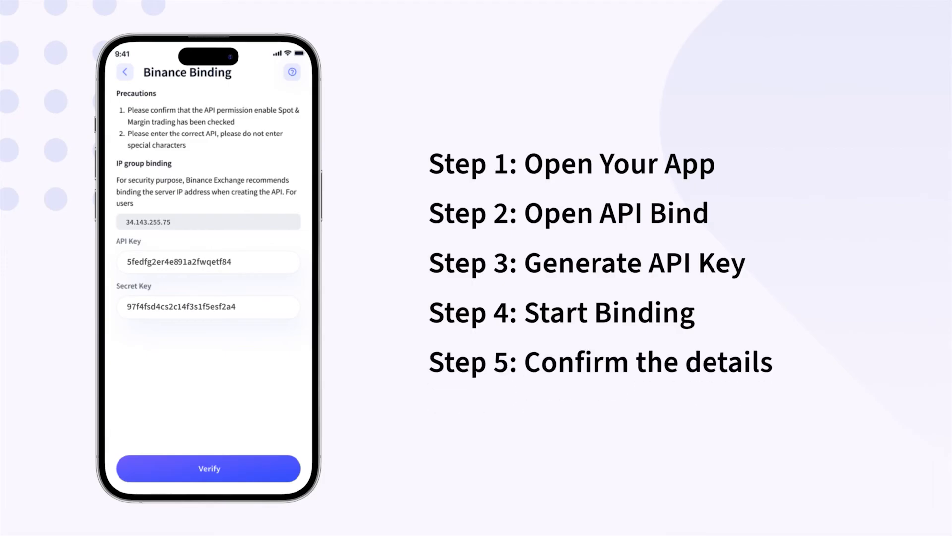
click(209, 468)
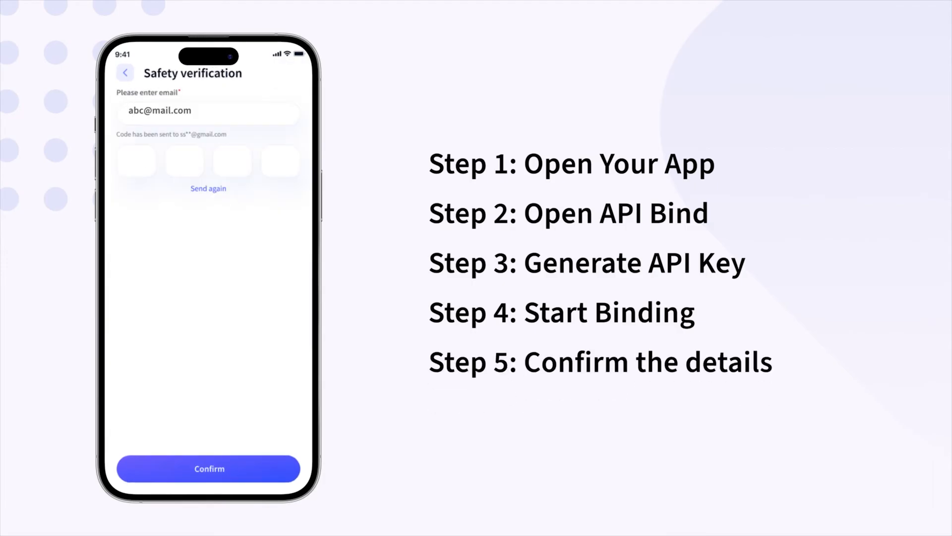
text(664)
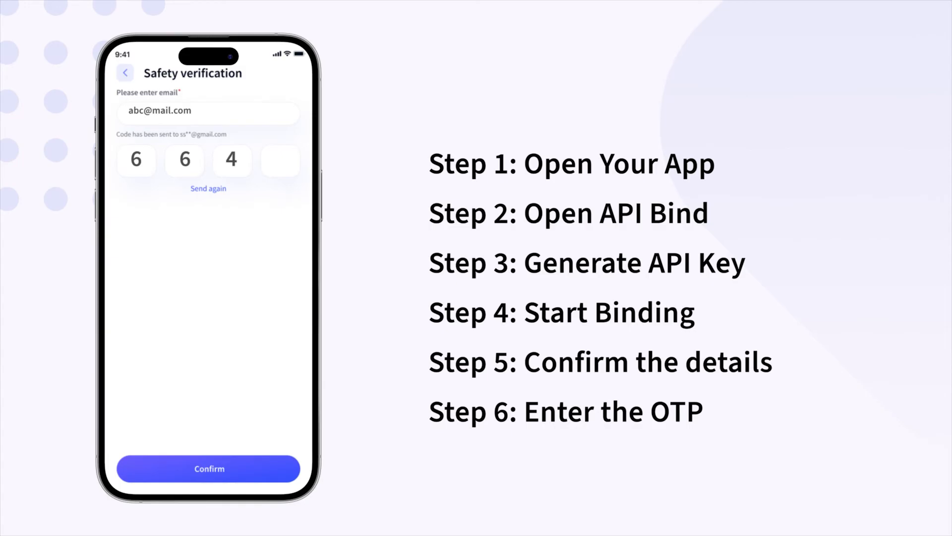